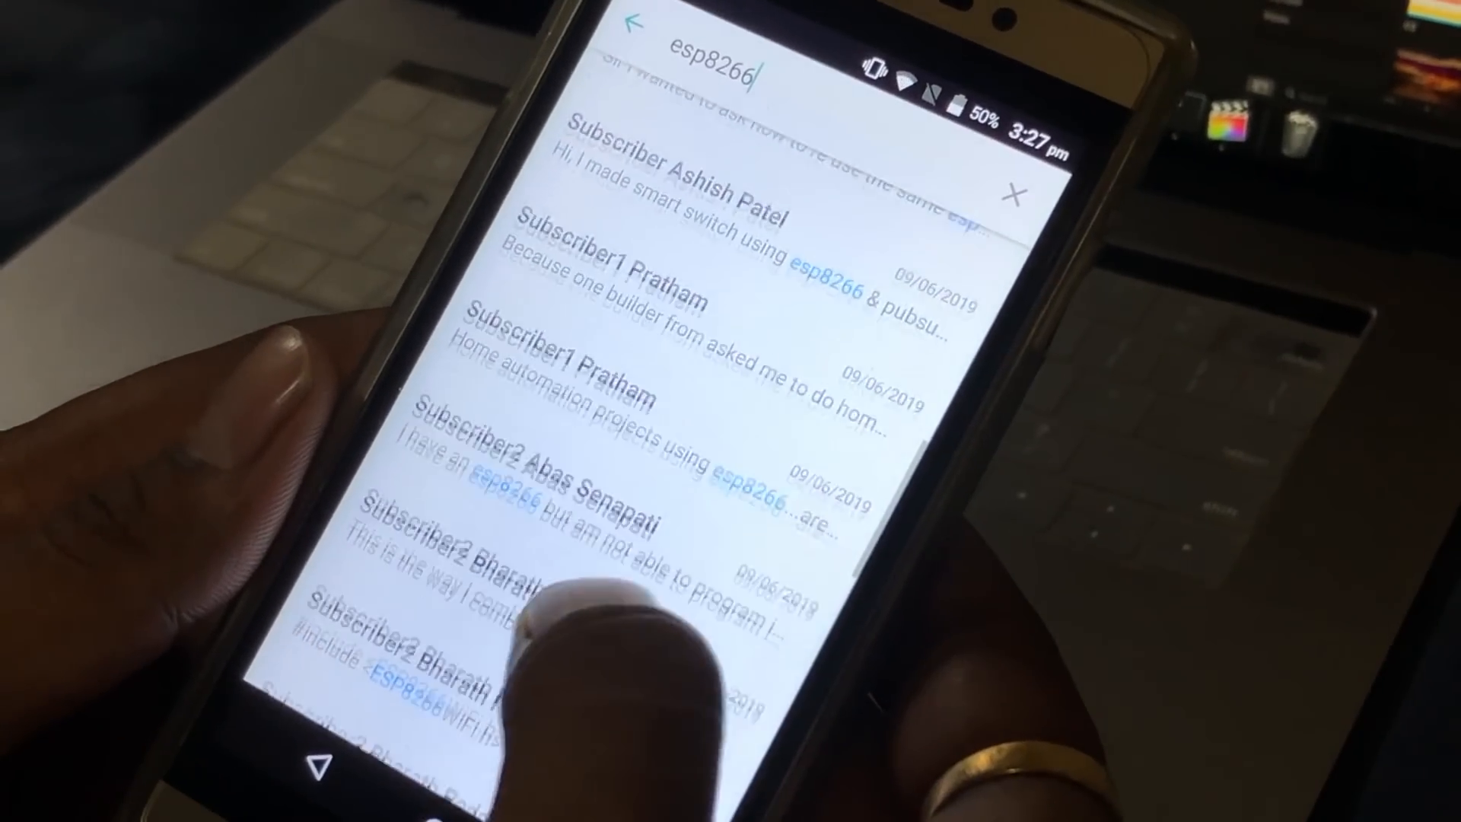
- Send the board design to JLCPCB and choose a solder mask colour on the order form
scroll("down", 3)
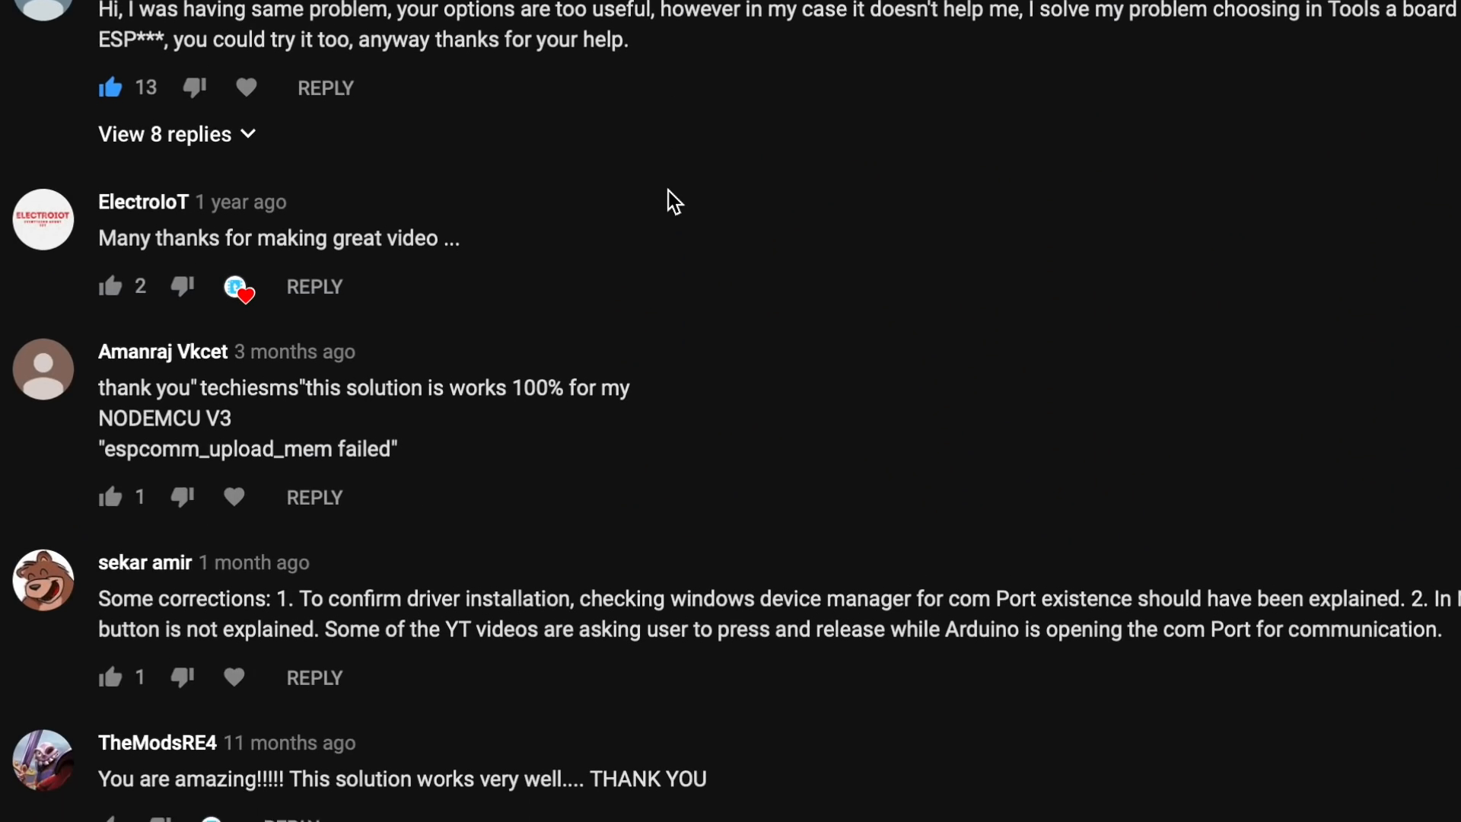
scroll("down", 3)
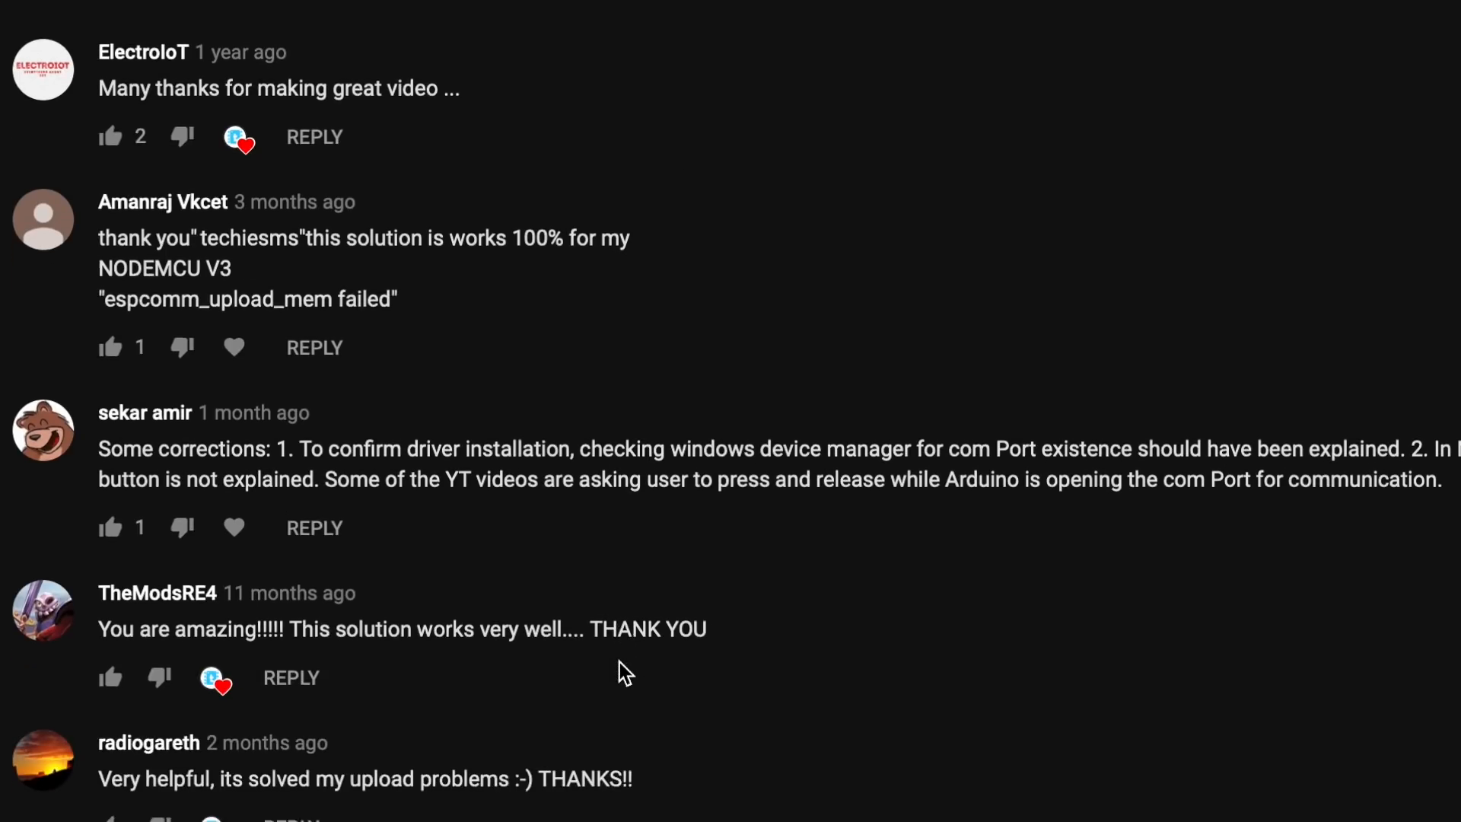
scroll("down", 3)
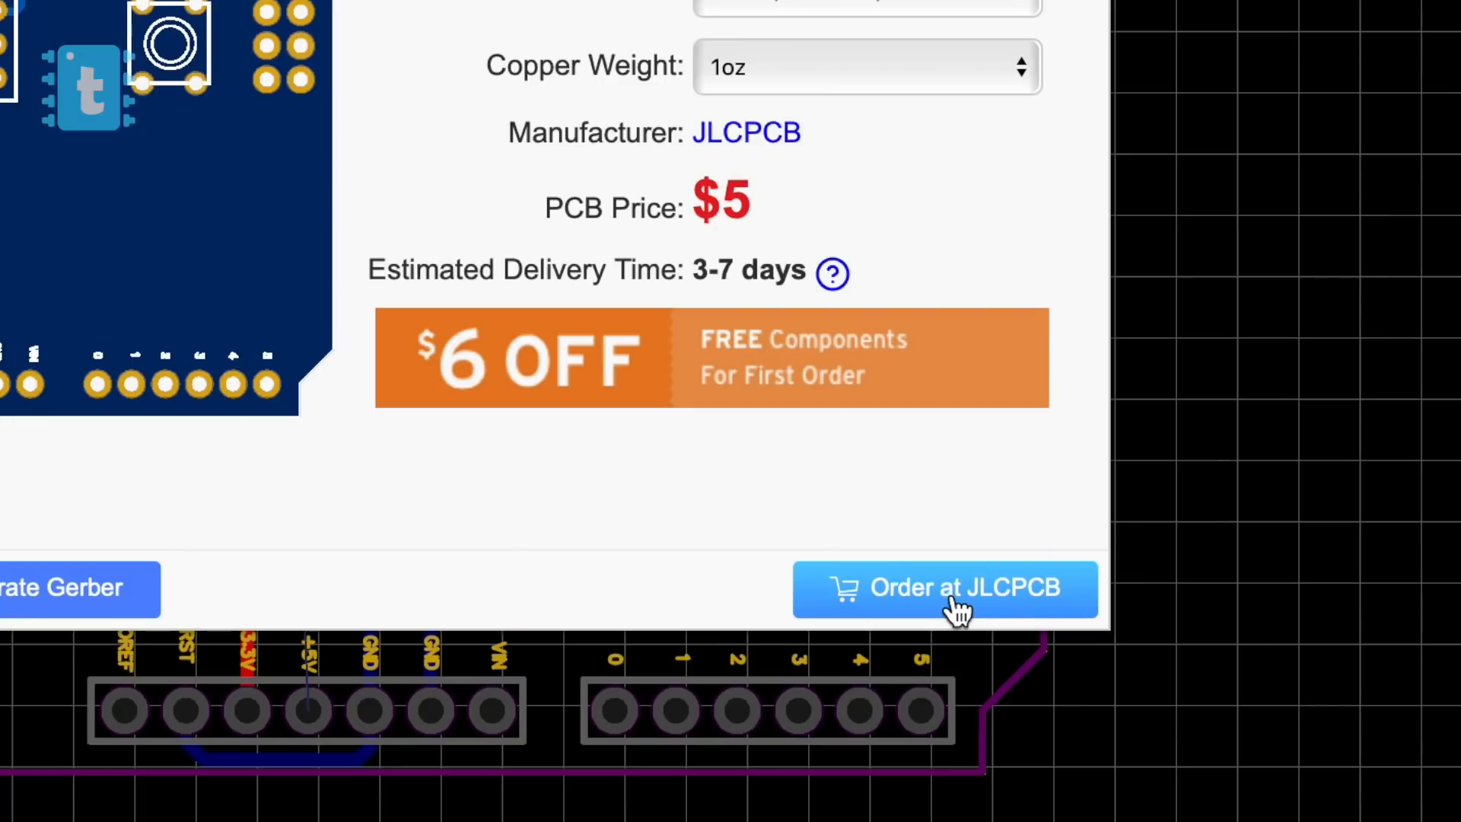
left_click(943, 588)
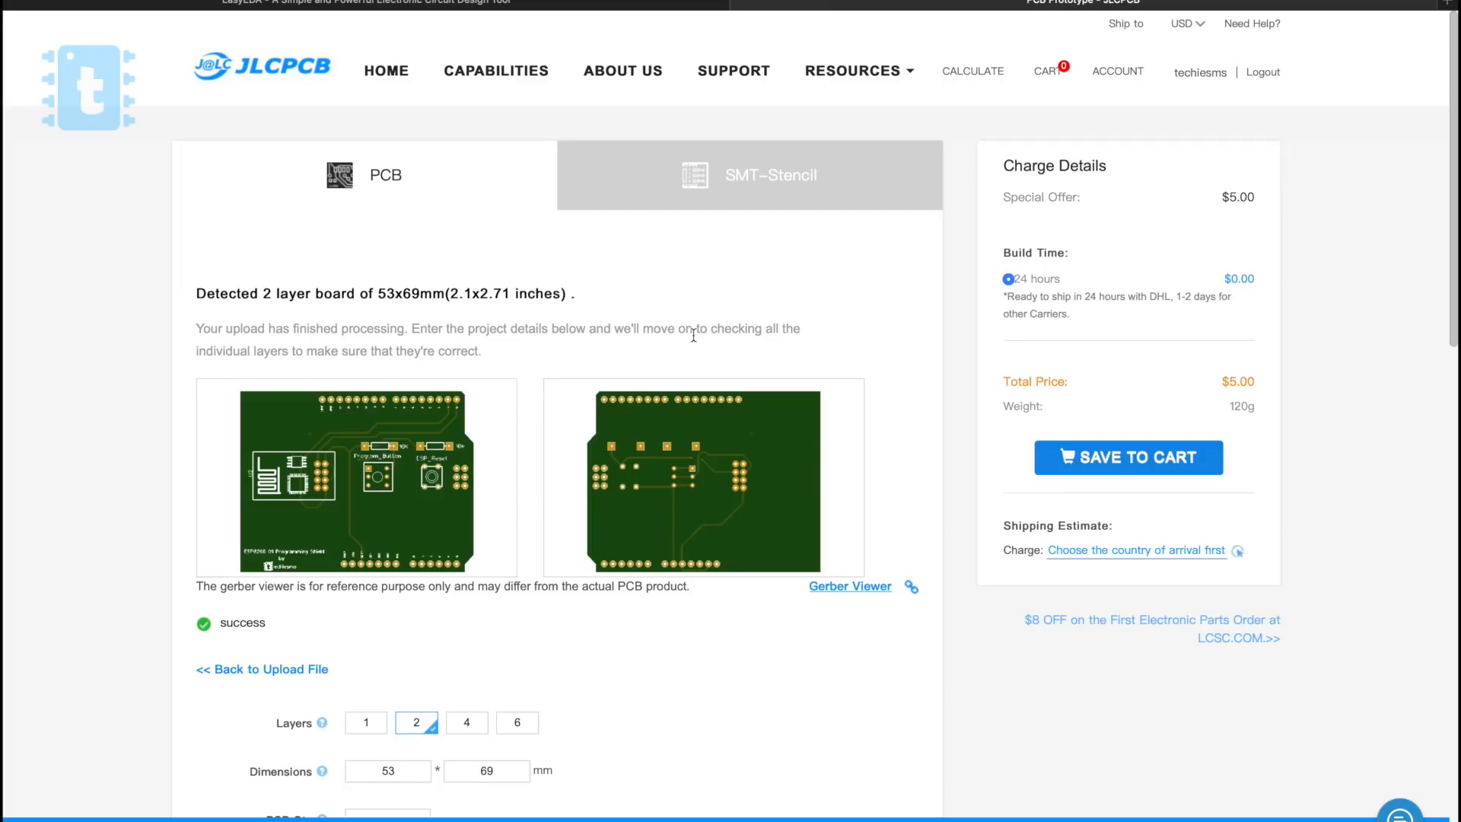
scroll("down", 3)
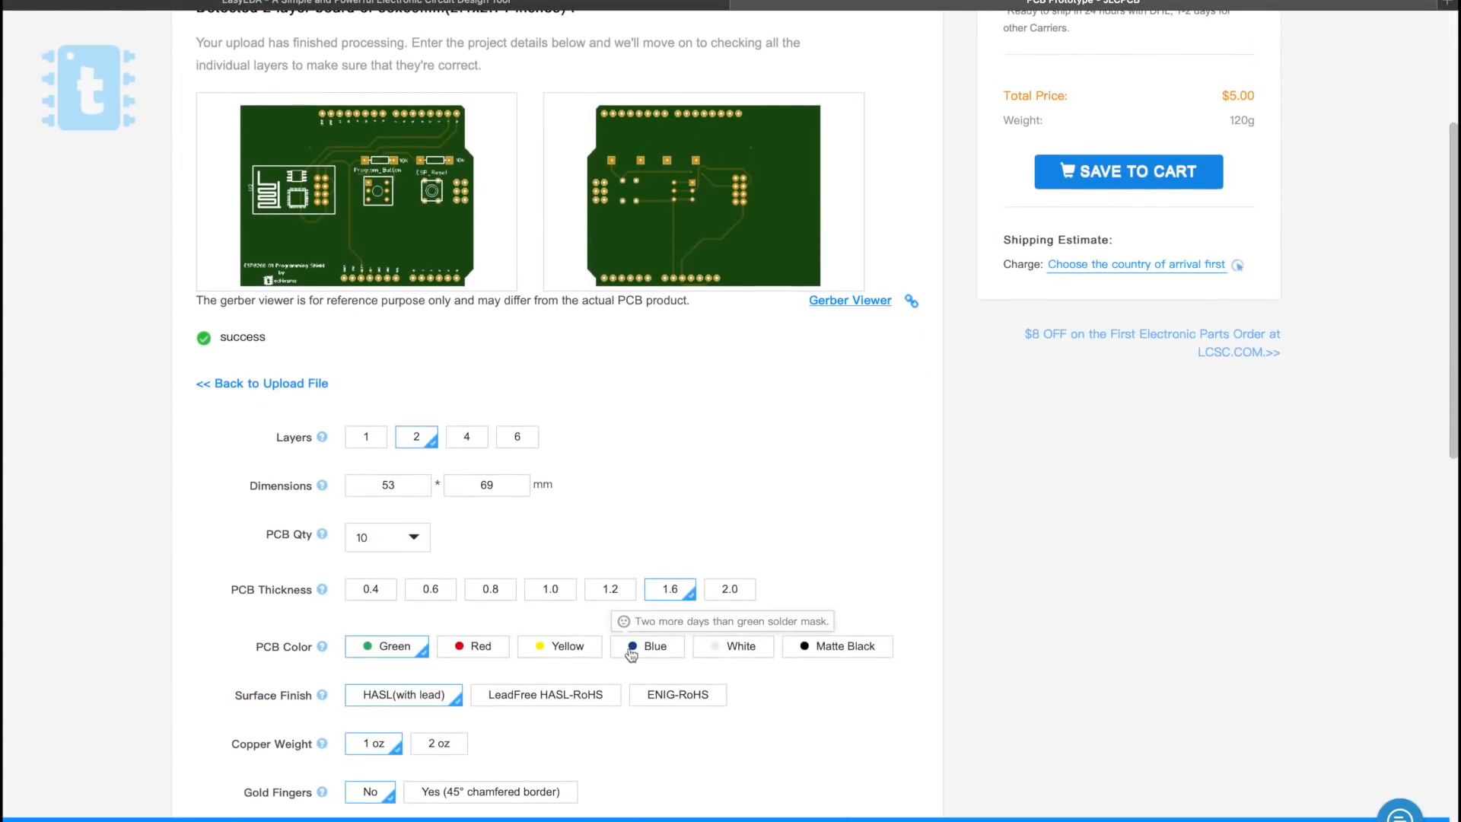
left_click(647, 646)
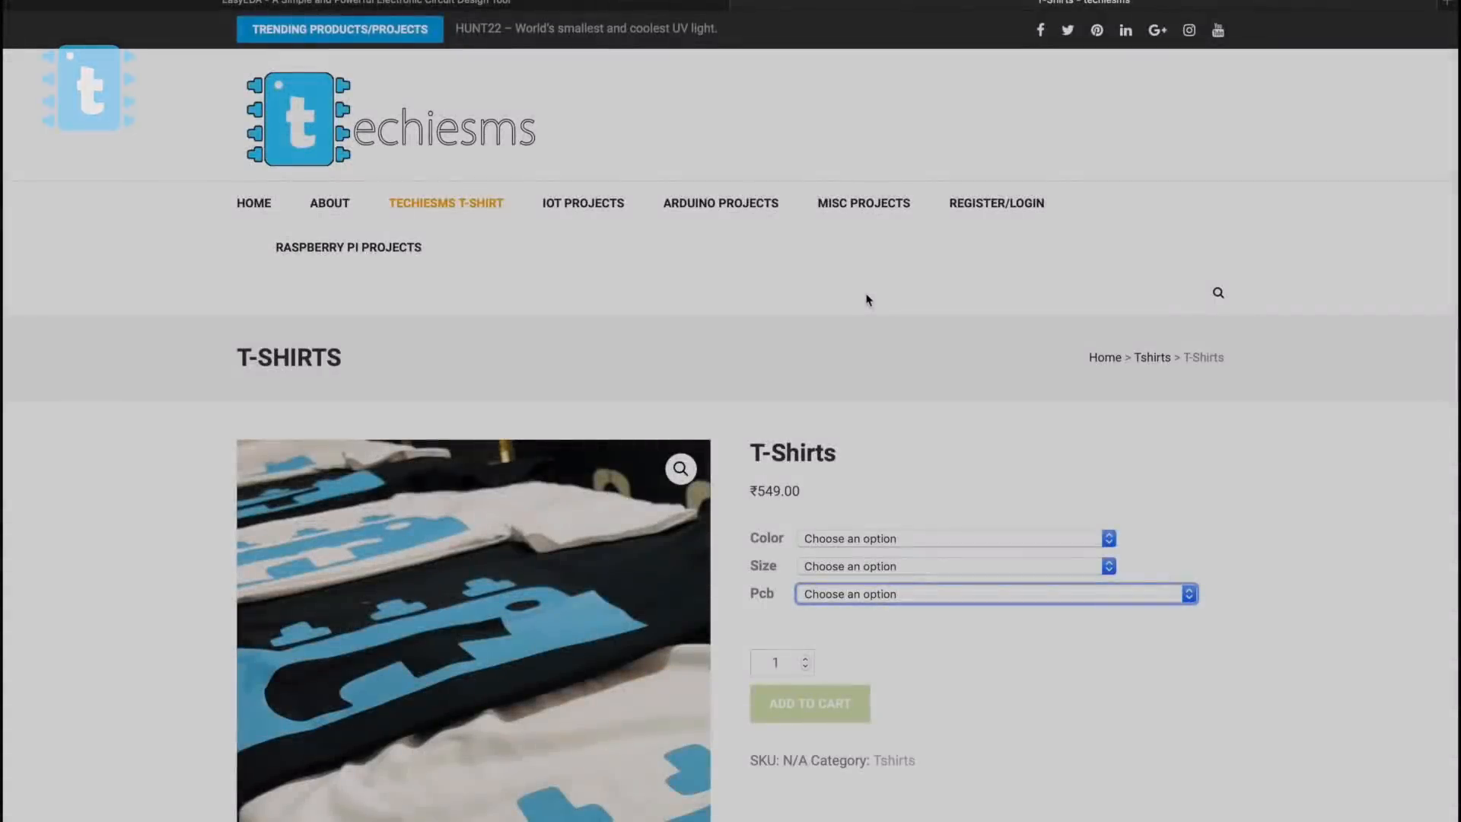
- Add a black T-shirt with the ESP8266 Programming Arduino Shield PCB to the cart
left_click(950, 538)
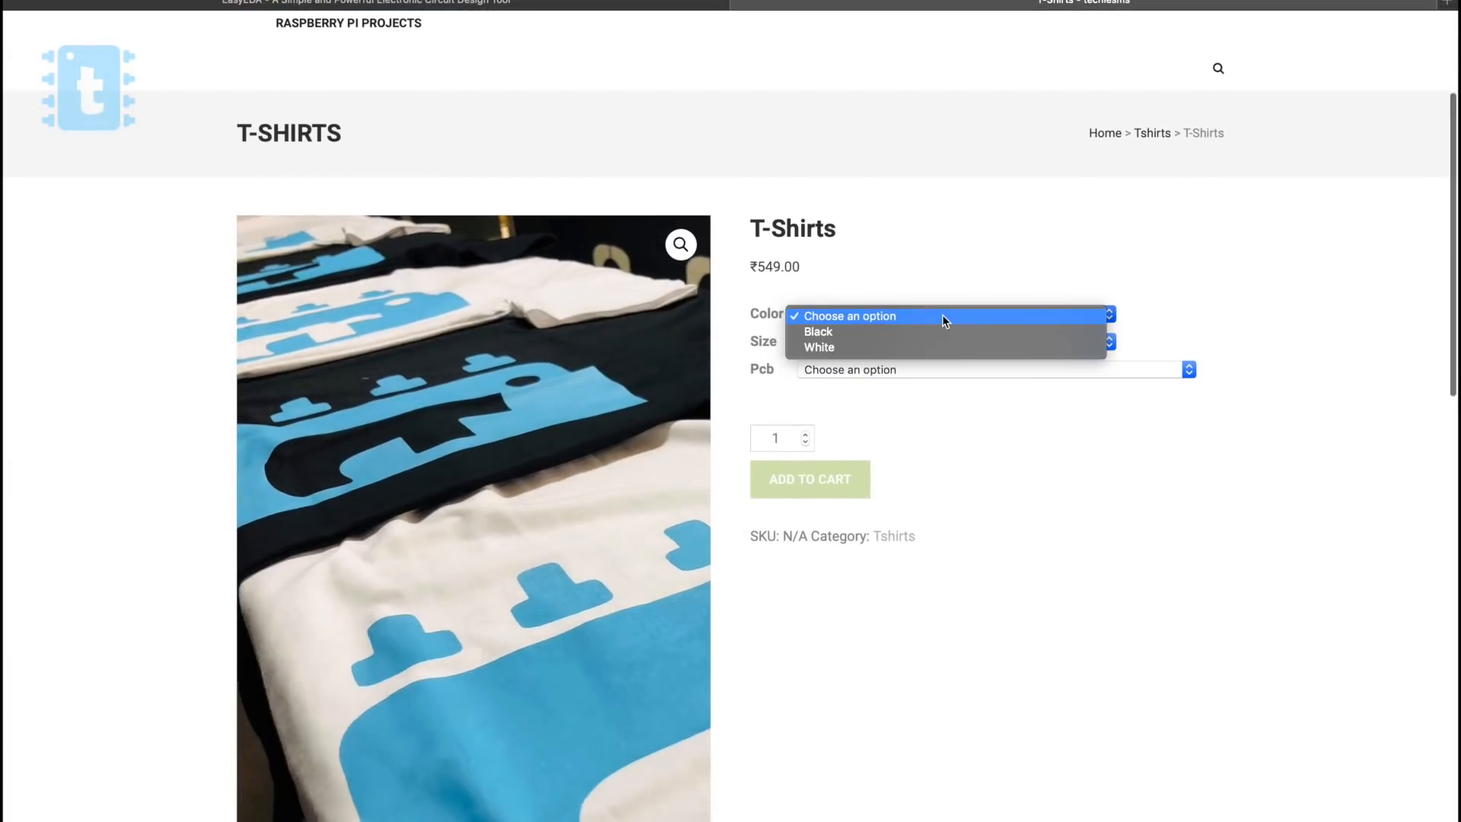
left_click(818, 331)
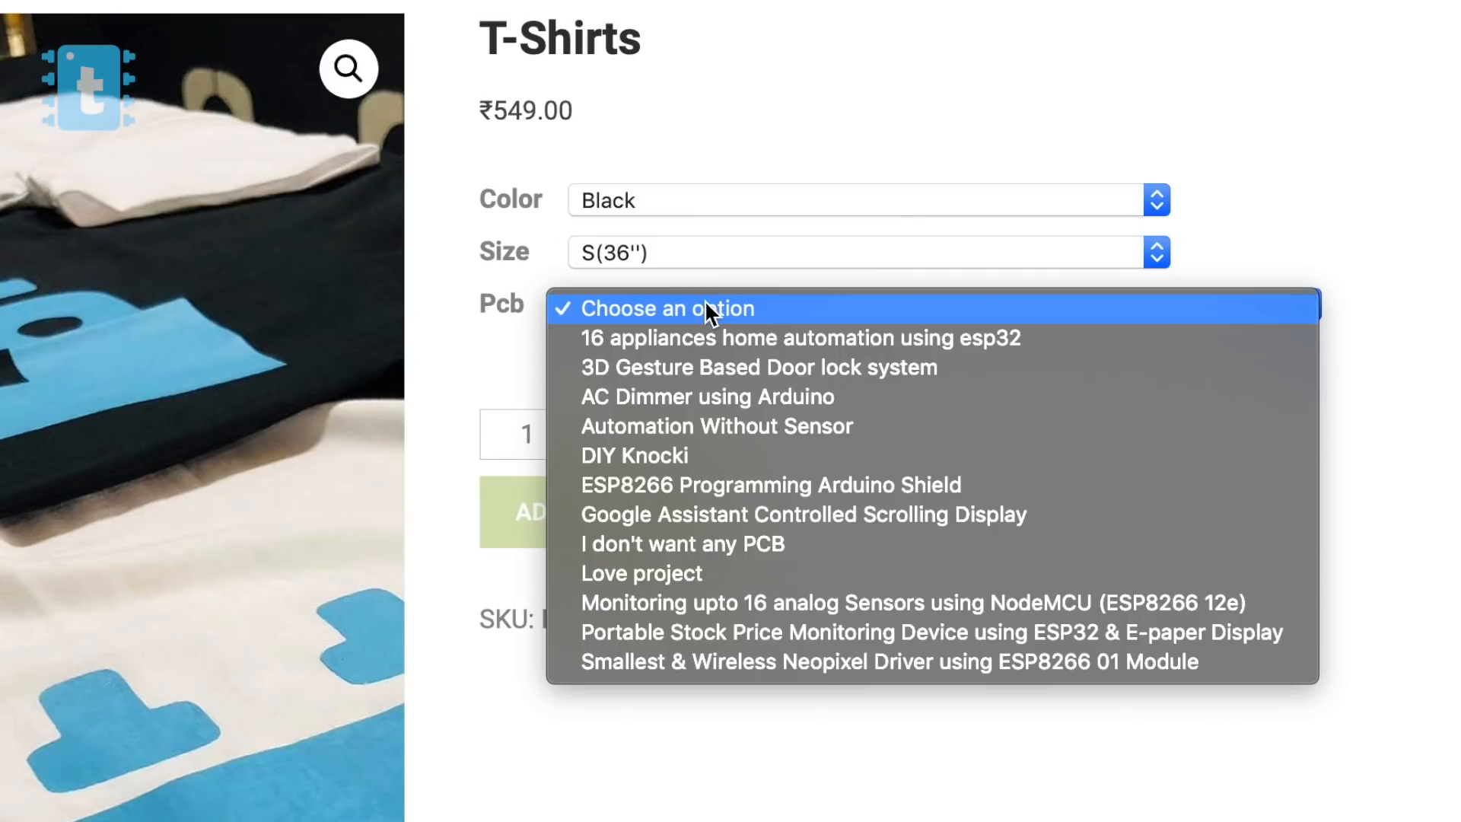
mouse_move(713, 484)
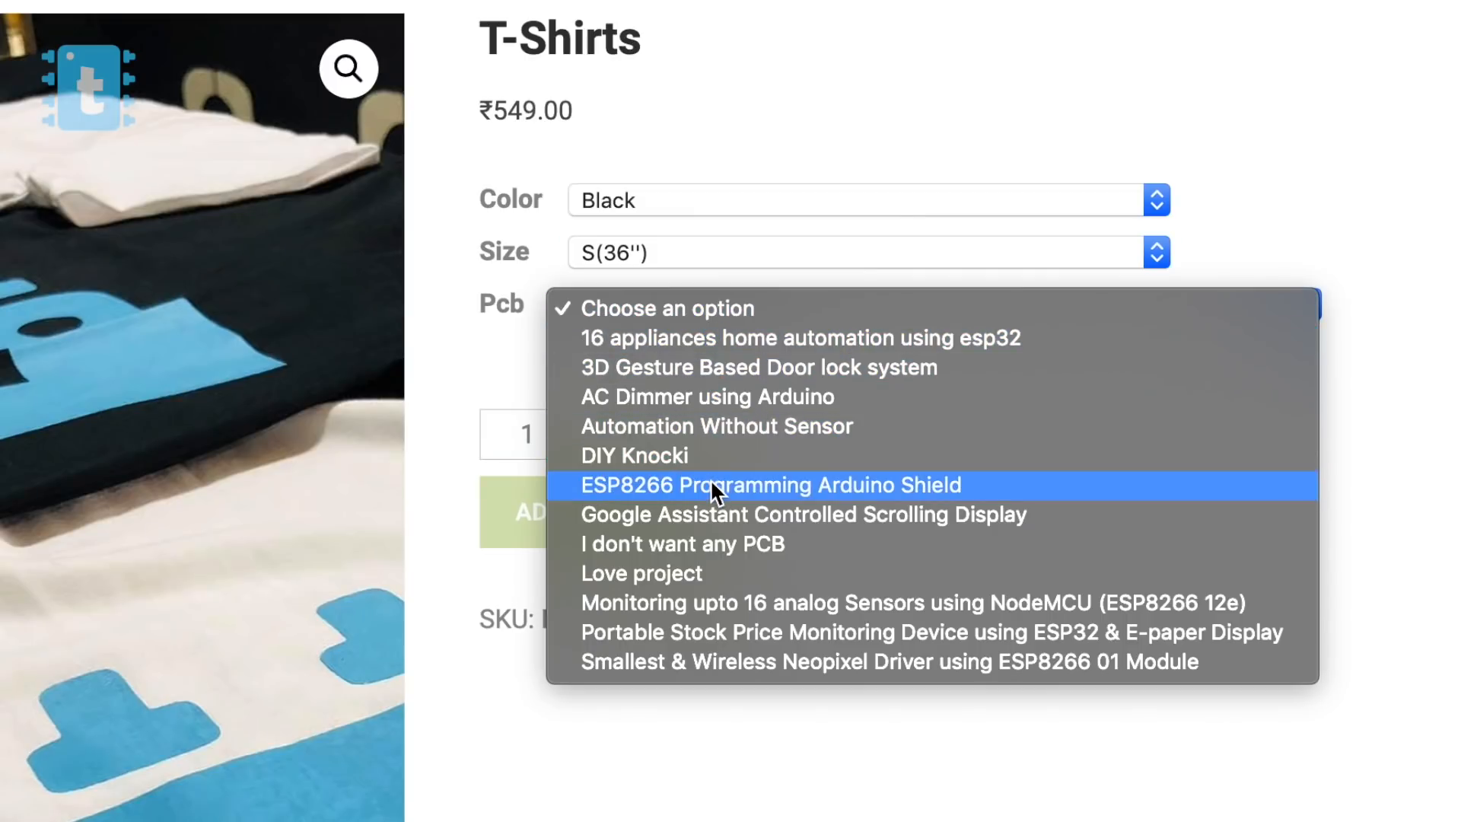
left_click(769, 485)
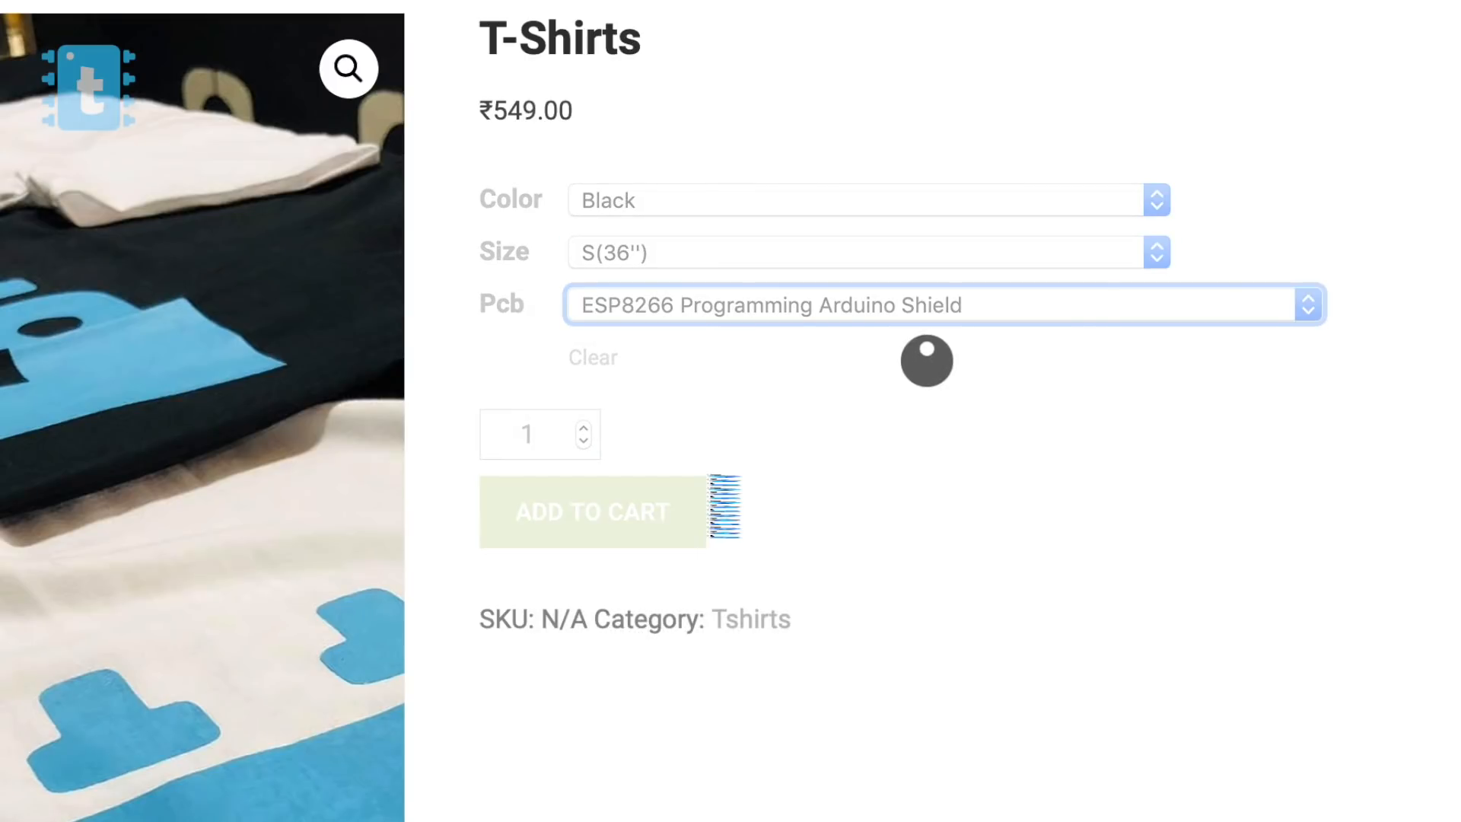
left_click(592, 512)
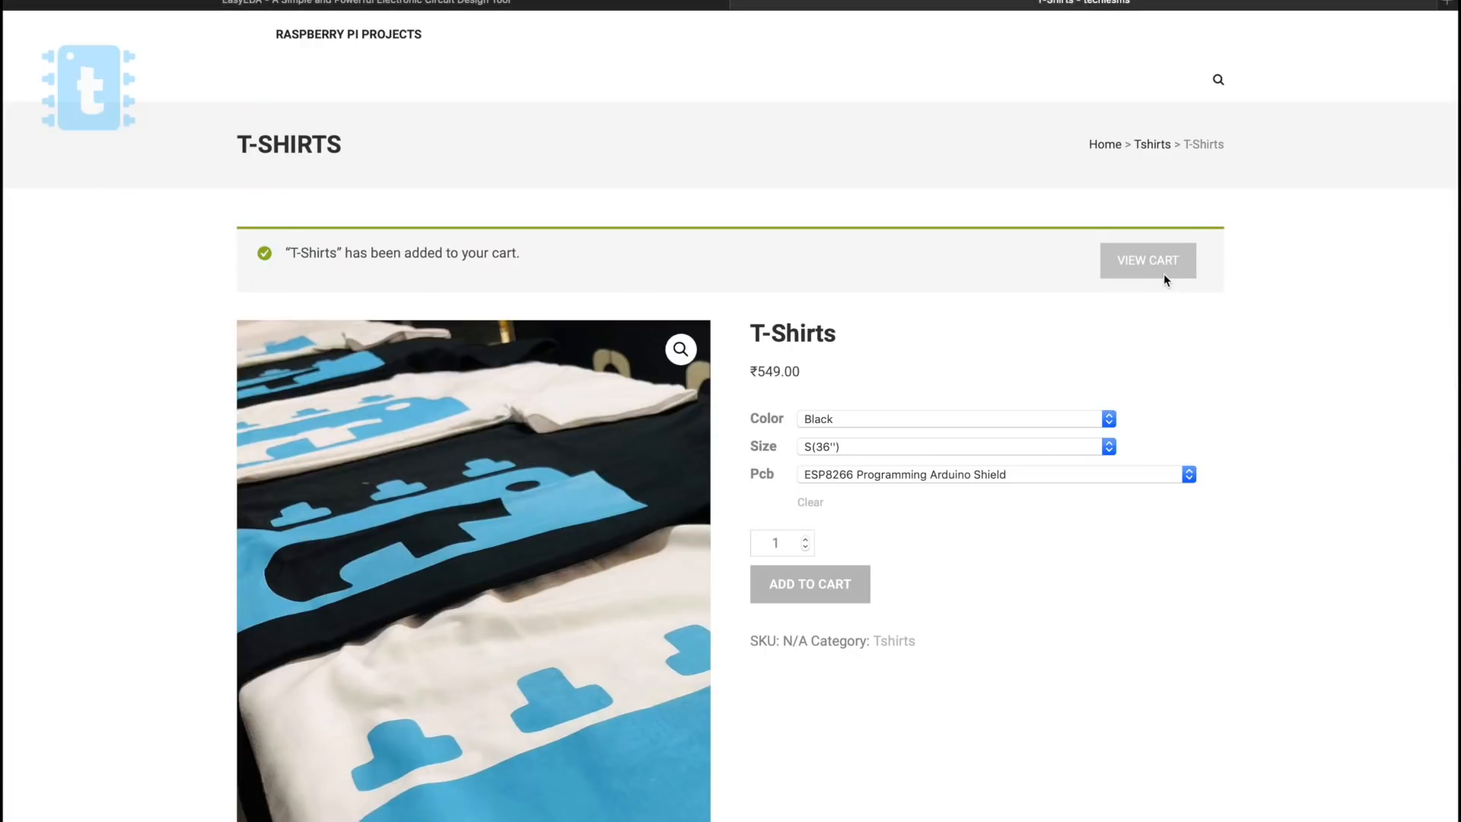
- Go from the cart through checkout and place the T-shirt order
left_click(1147, 261)
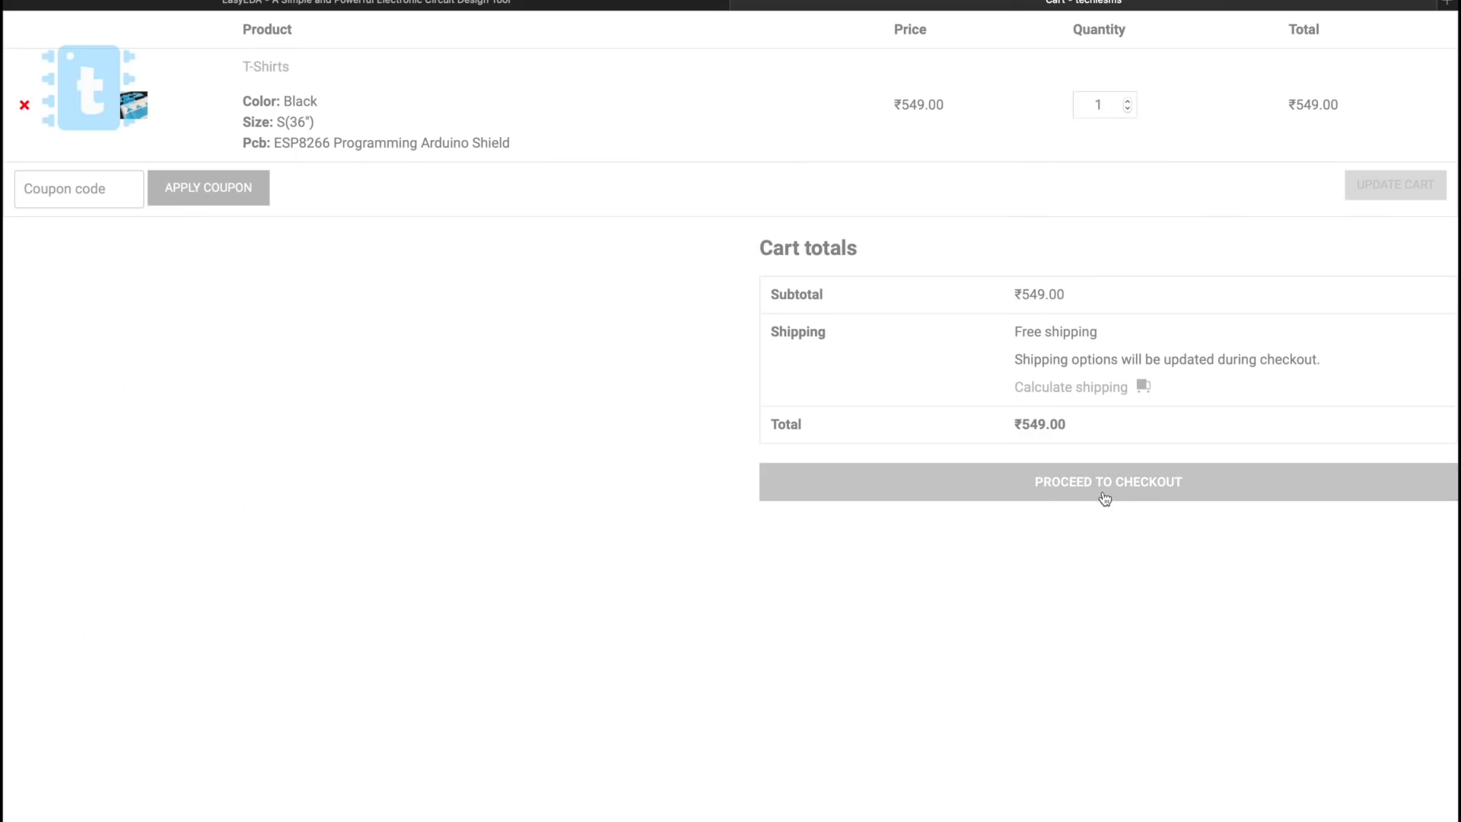
left_click(1108, 482)
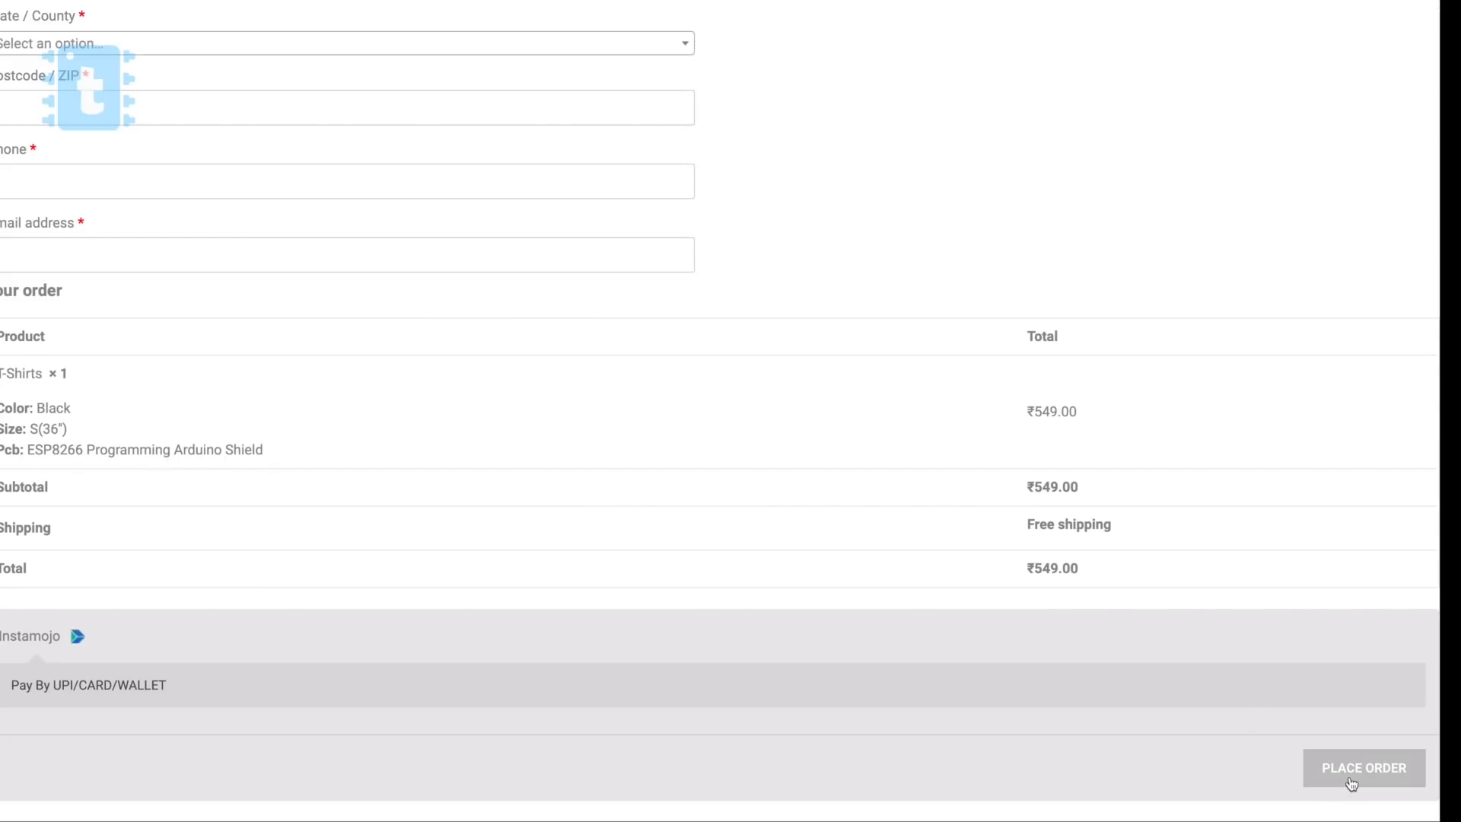
left_click(1363, 767)
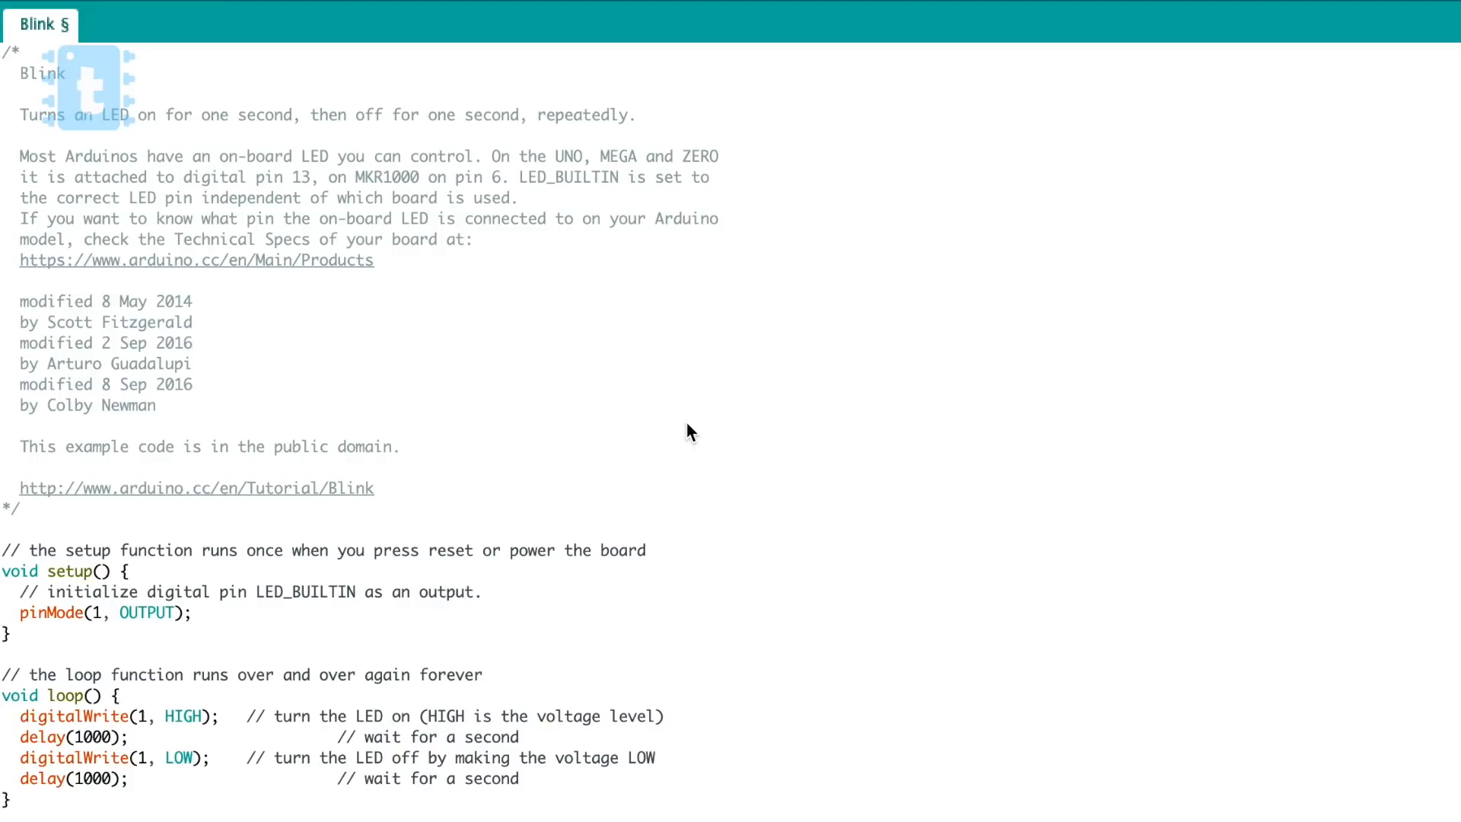
mouse_move(726, 415)
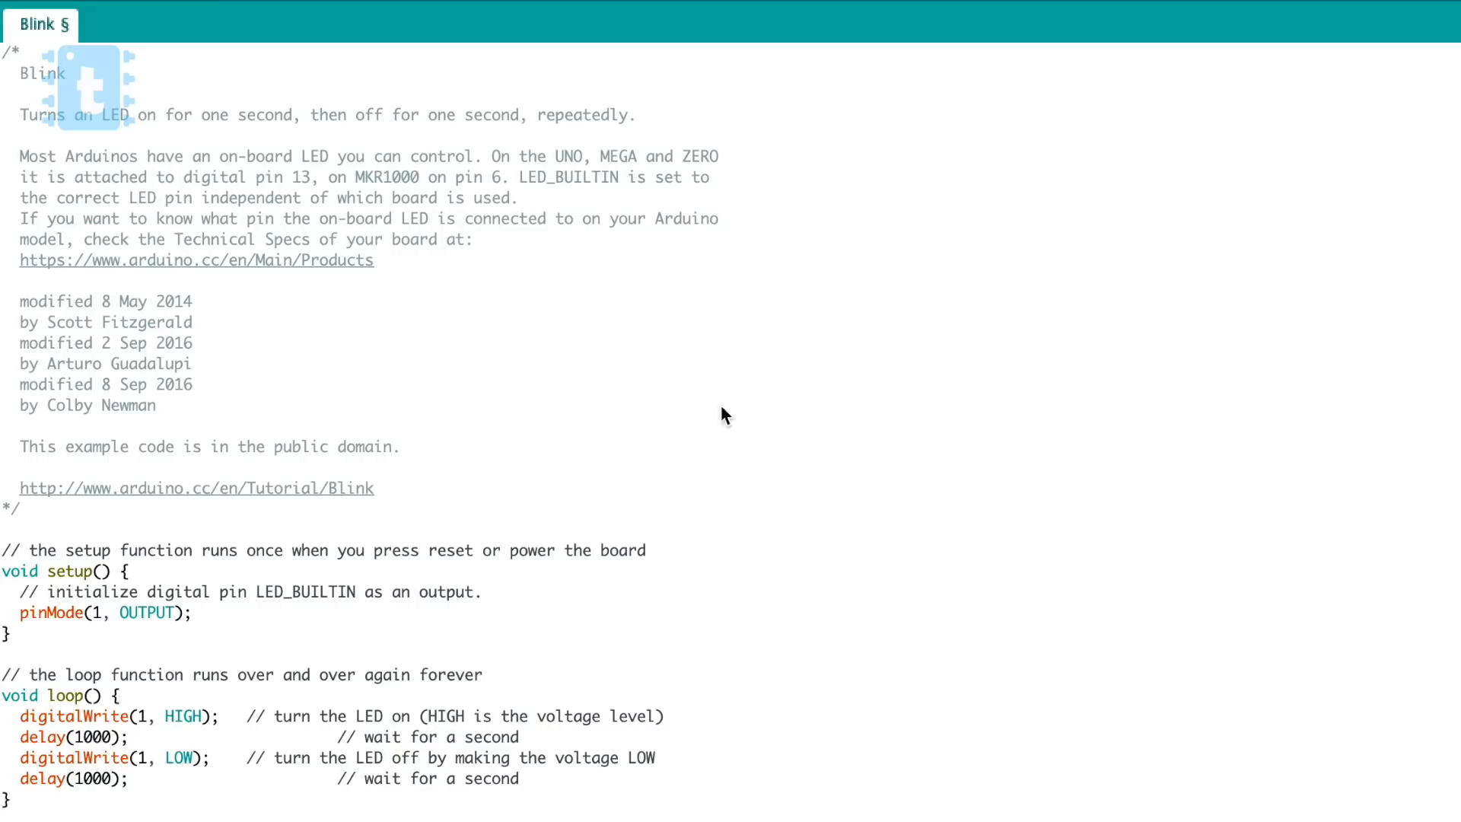
mouse_move(310, 354)
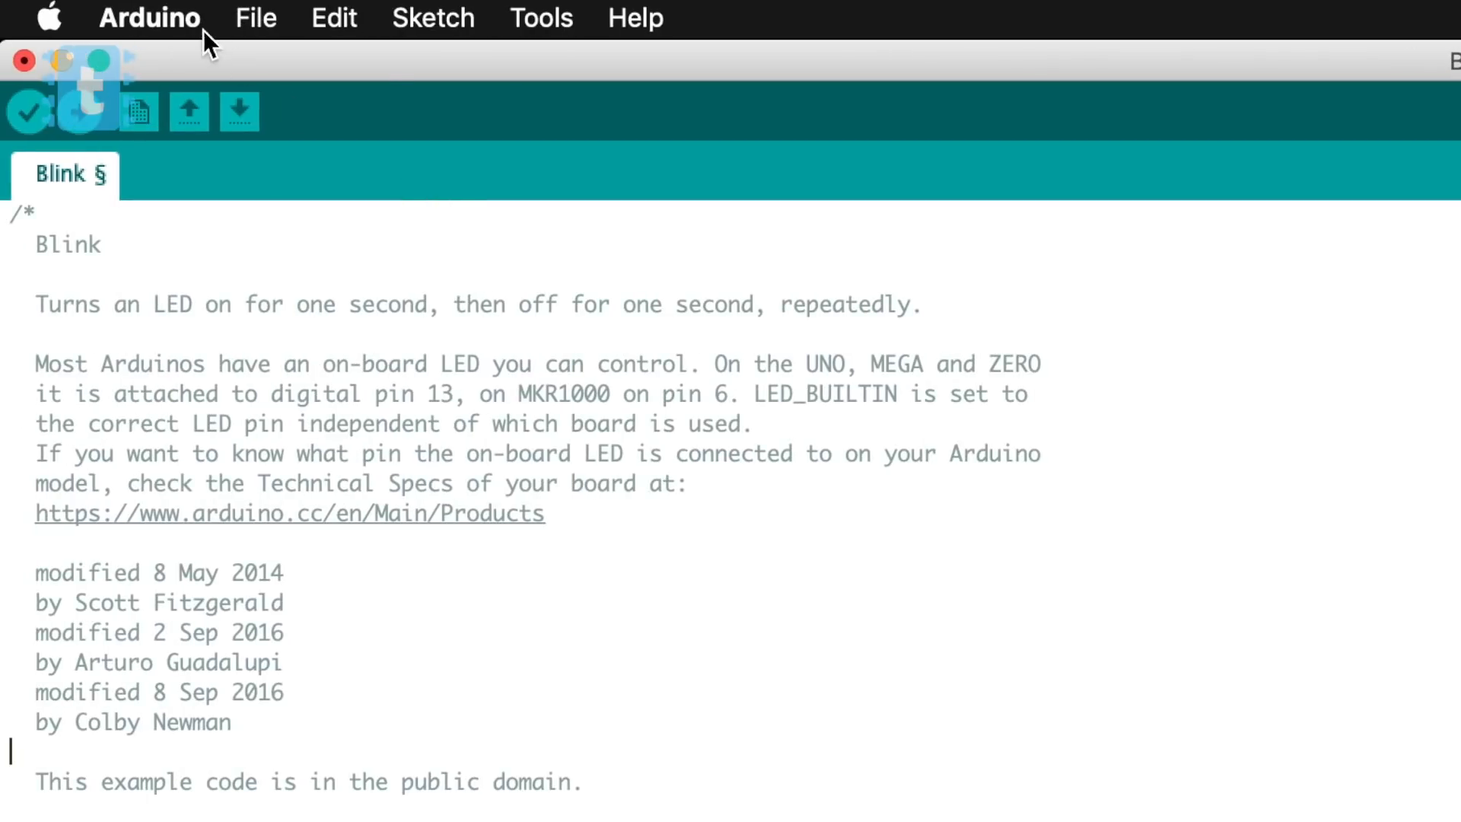
- Add the esp8266 package URL to Additional Boards Manager URLs in Preferences
left_click(149, 18)
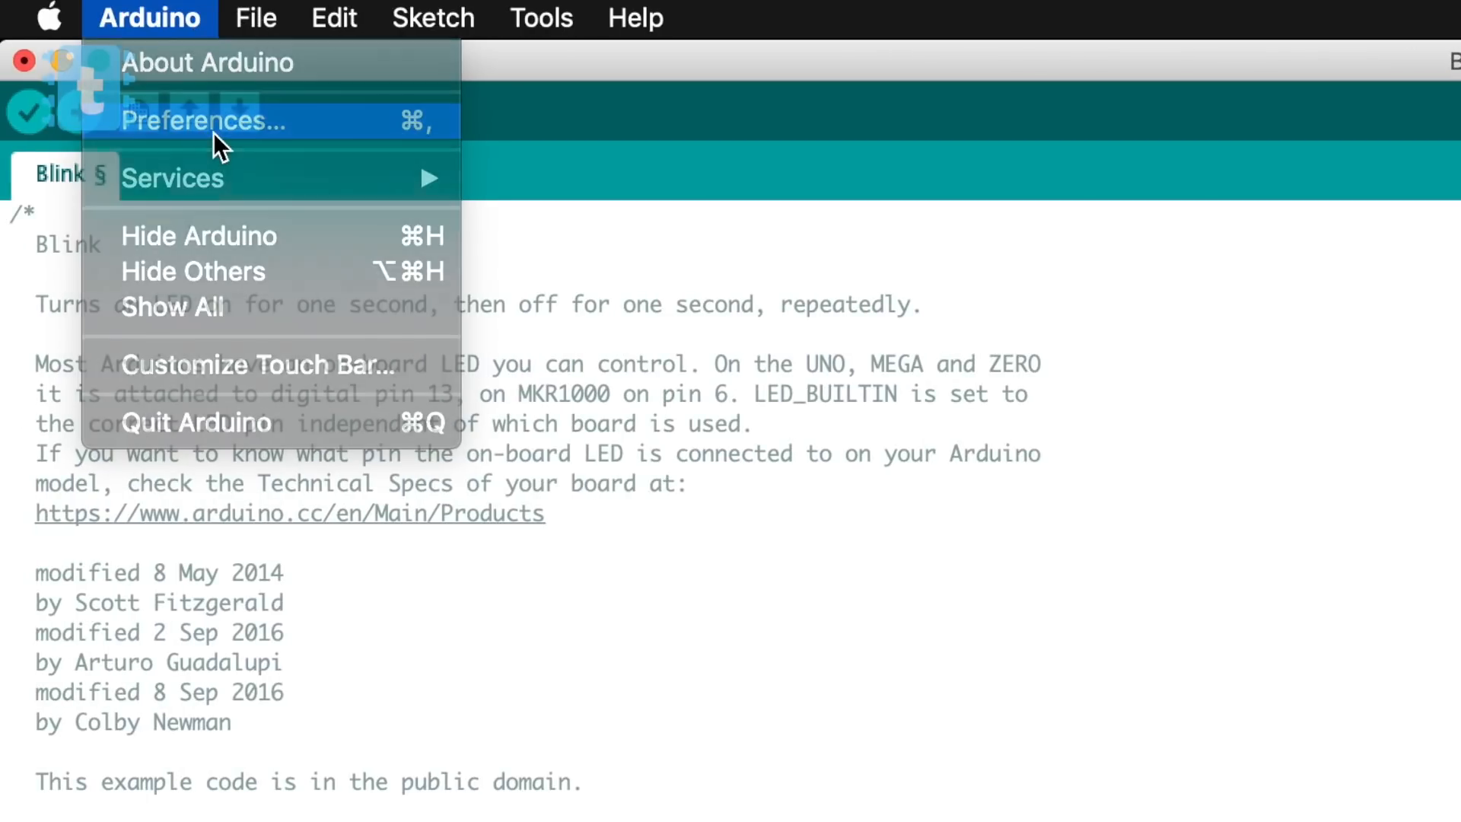
left_click(198, 120)
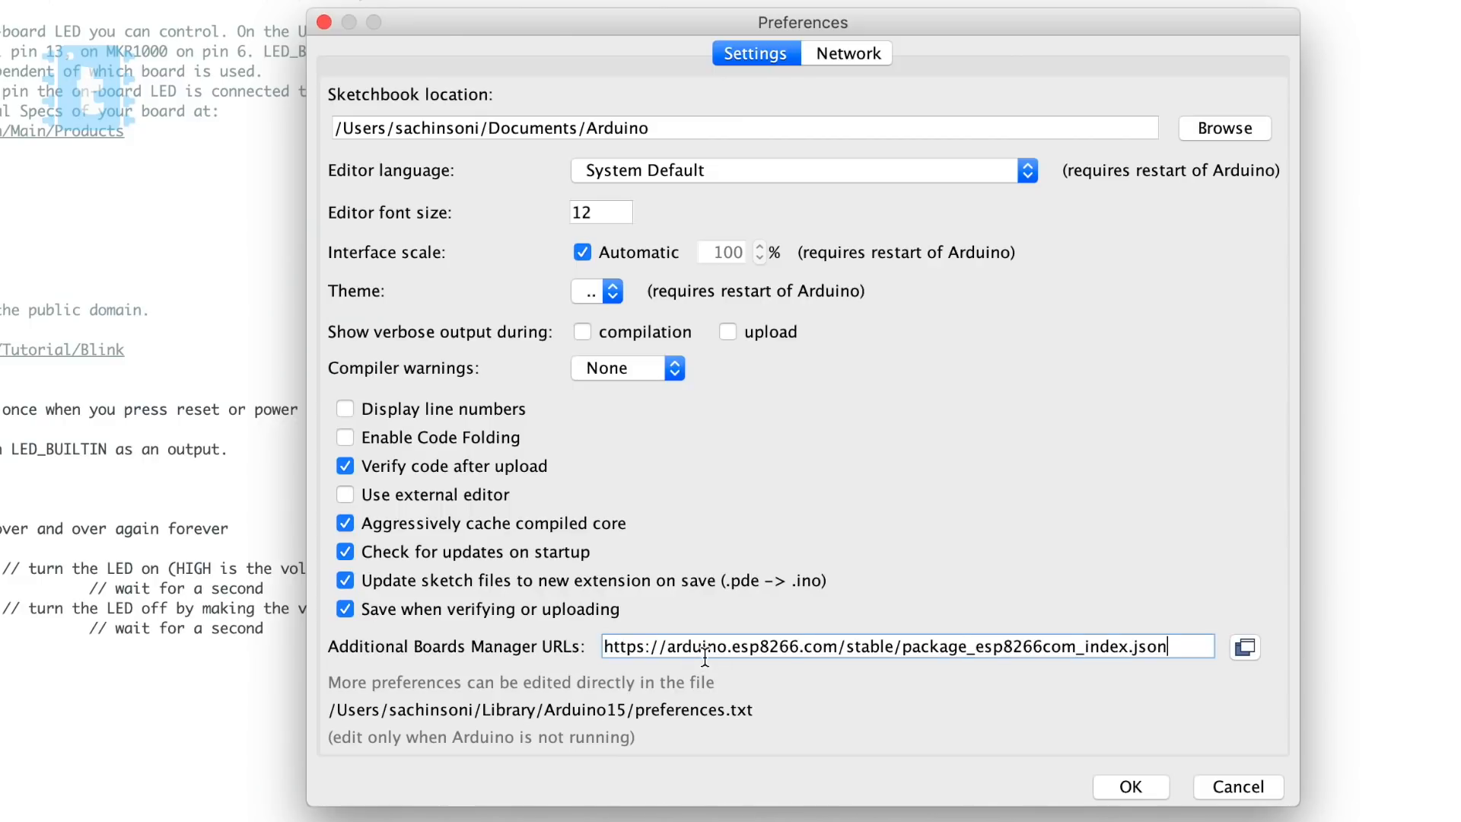
left_click(341, 28)
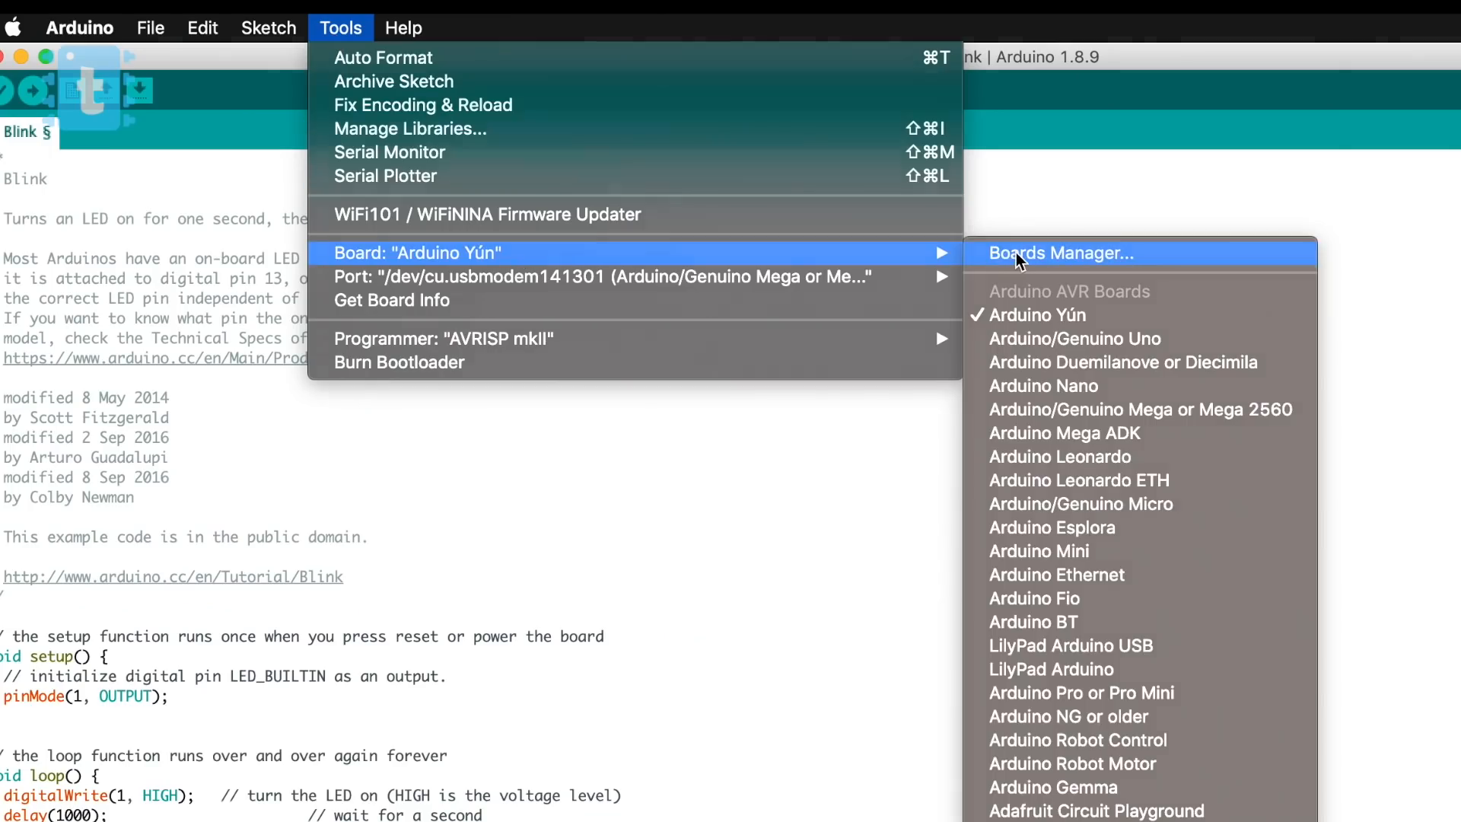
- Install the 'esp' boards package, select port usbmodem141301, and upload the Blink sketch
left_click(1058, 252)
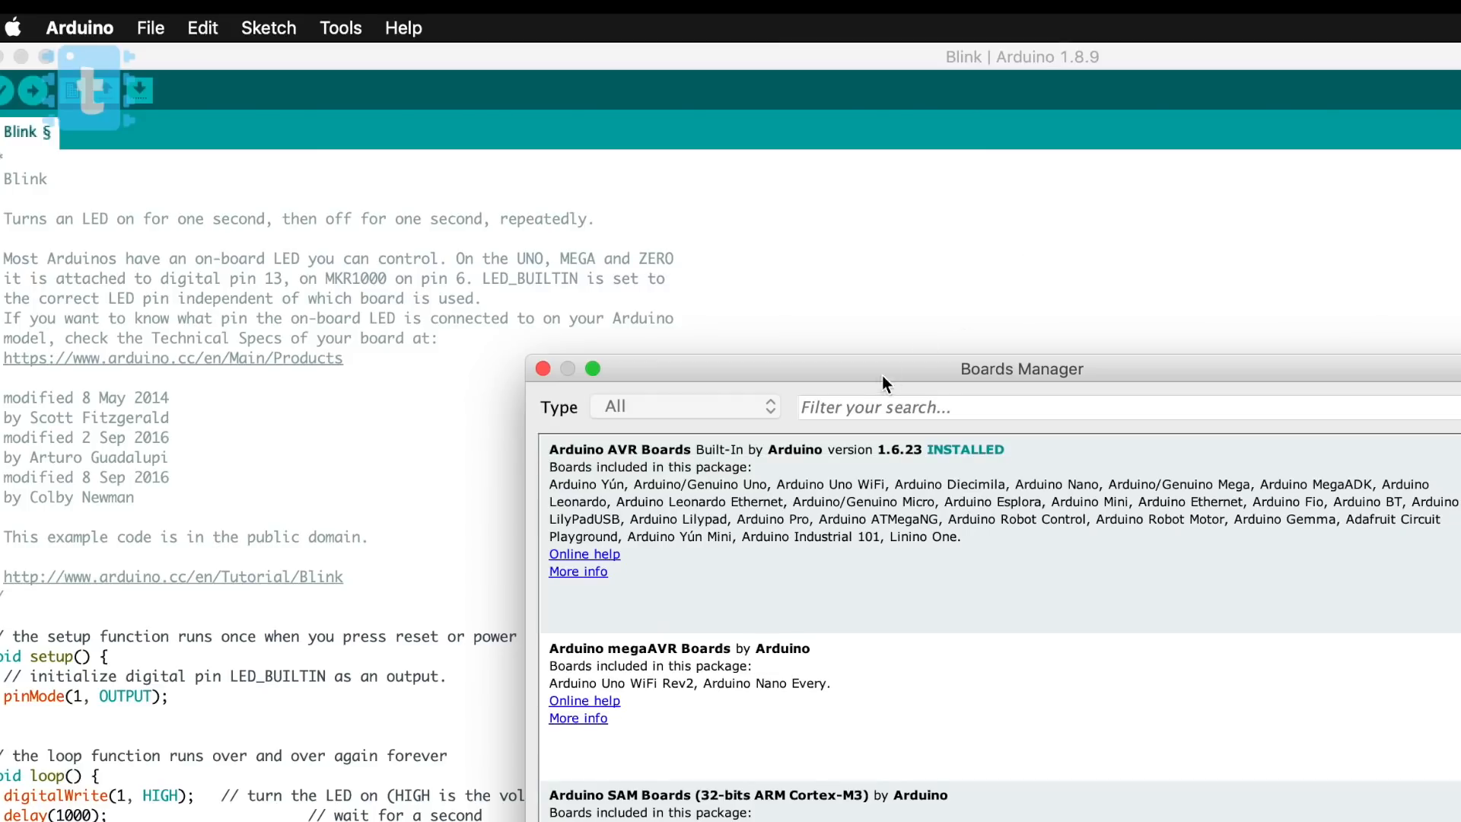
type("esp")
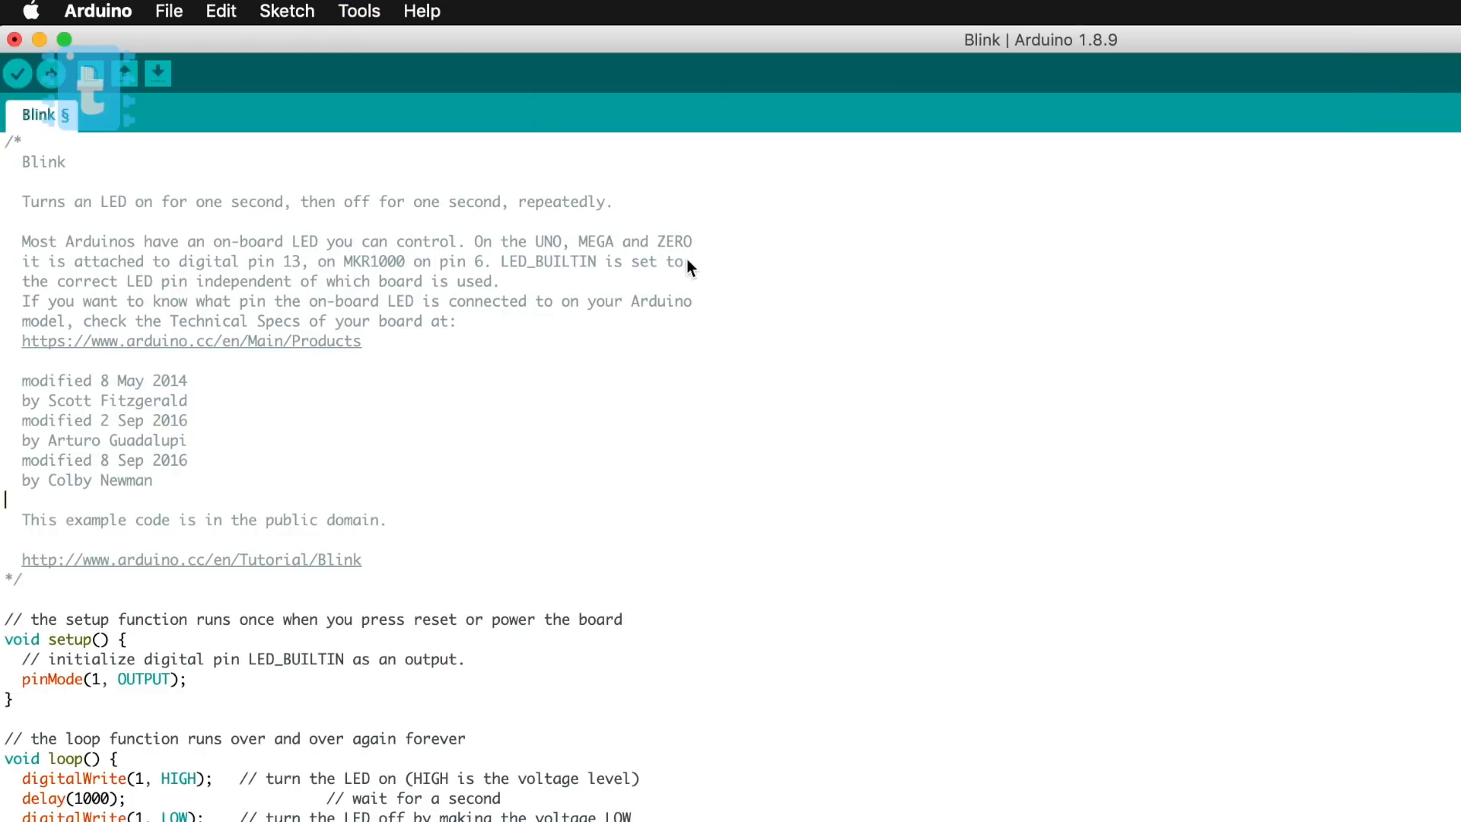
left_click(359, 12)
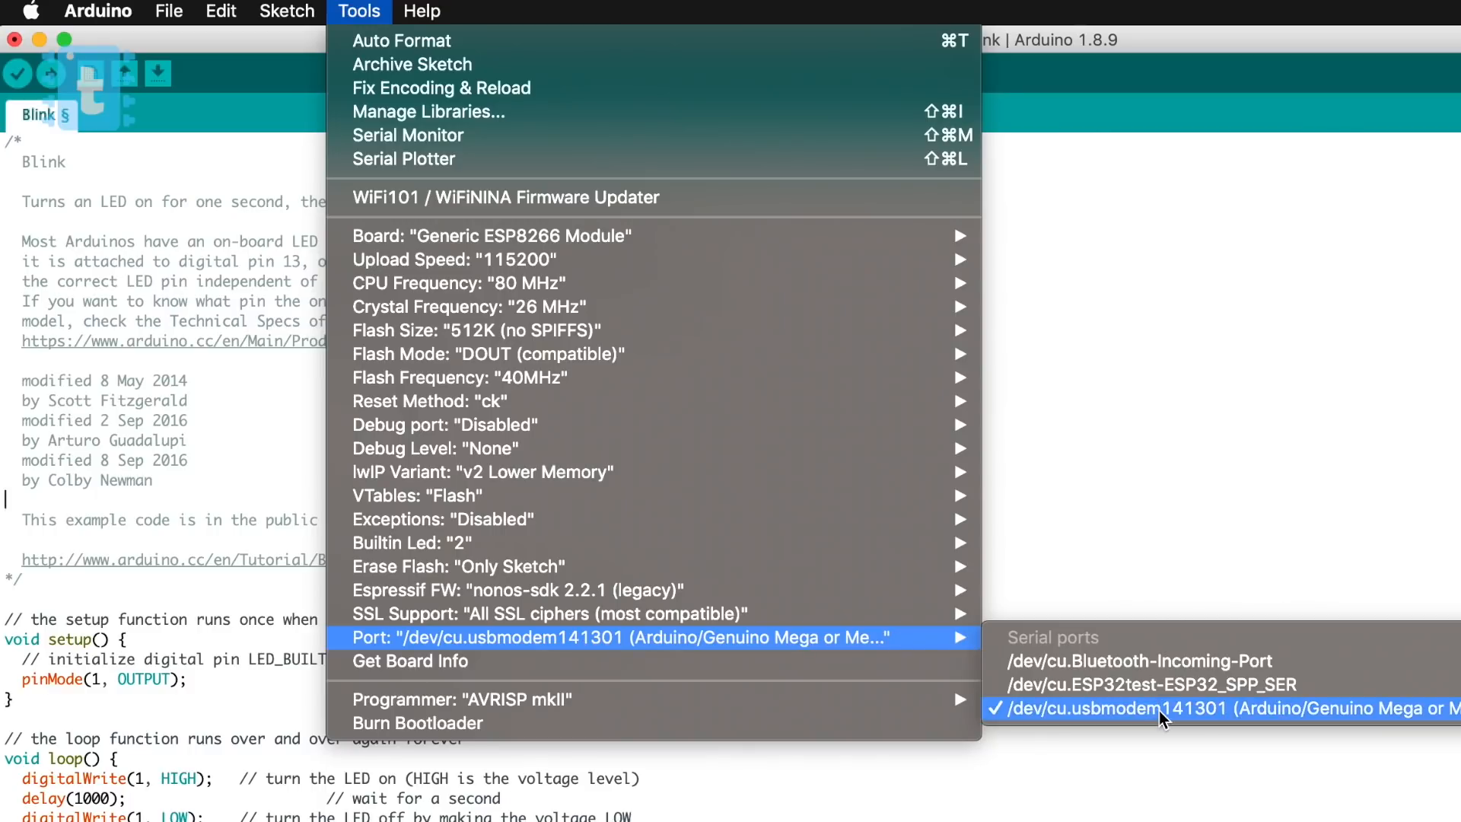
left_click(1165, 708)
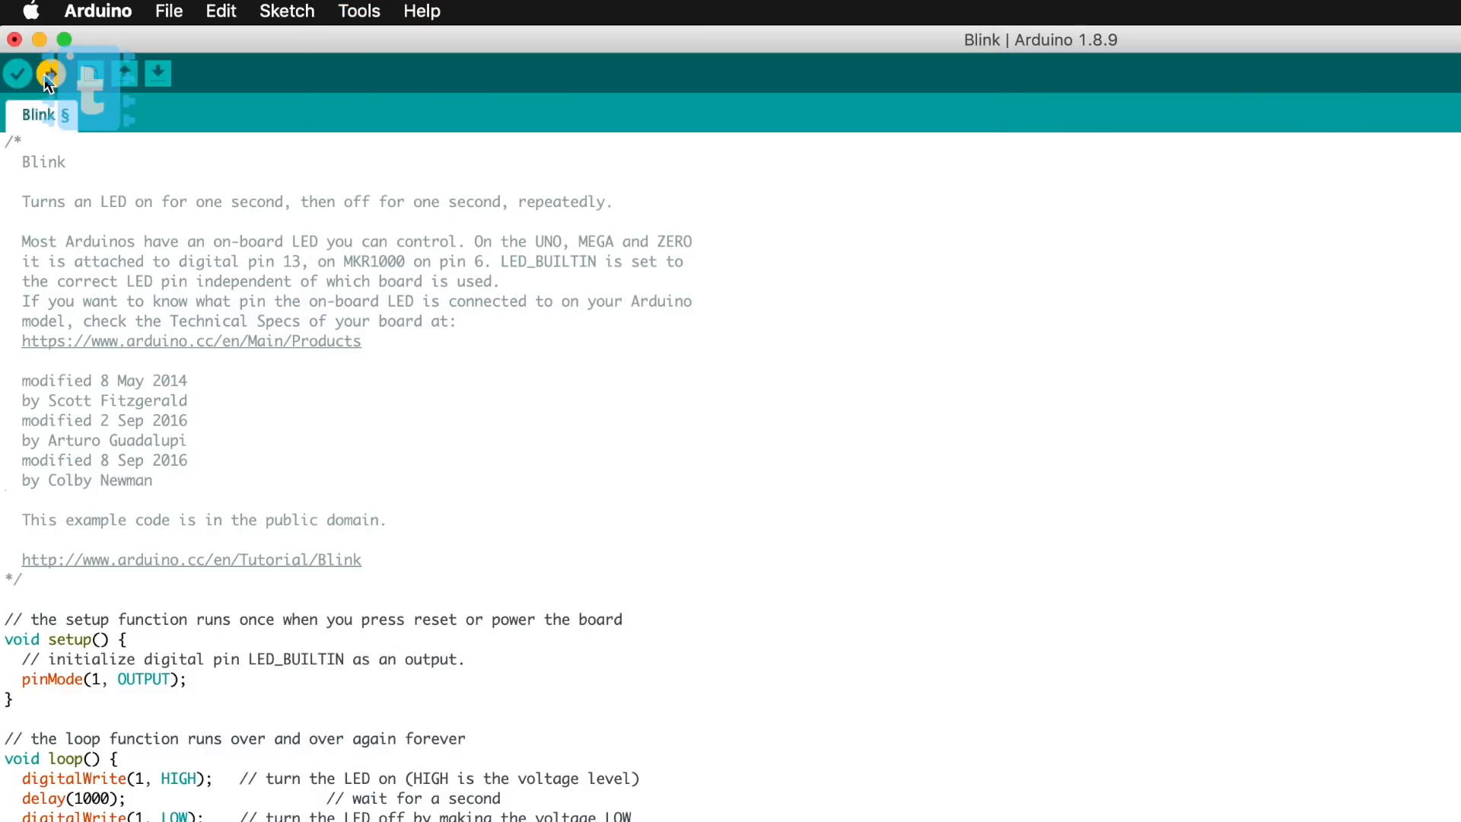
left_click(50, 74)
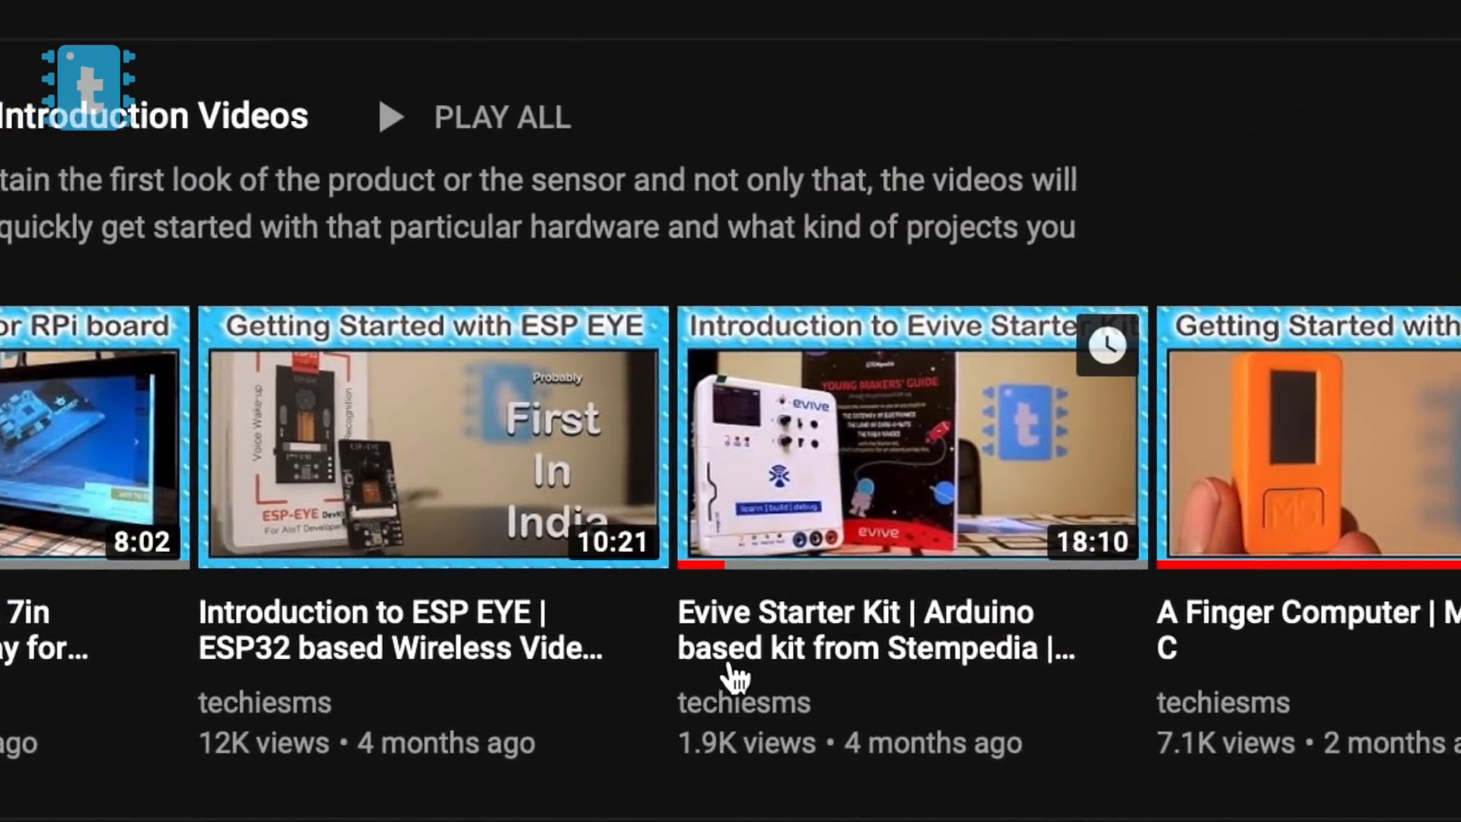
scroll("right", 3)
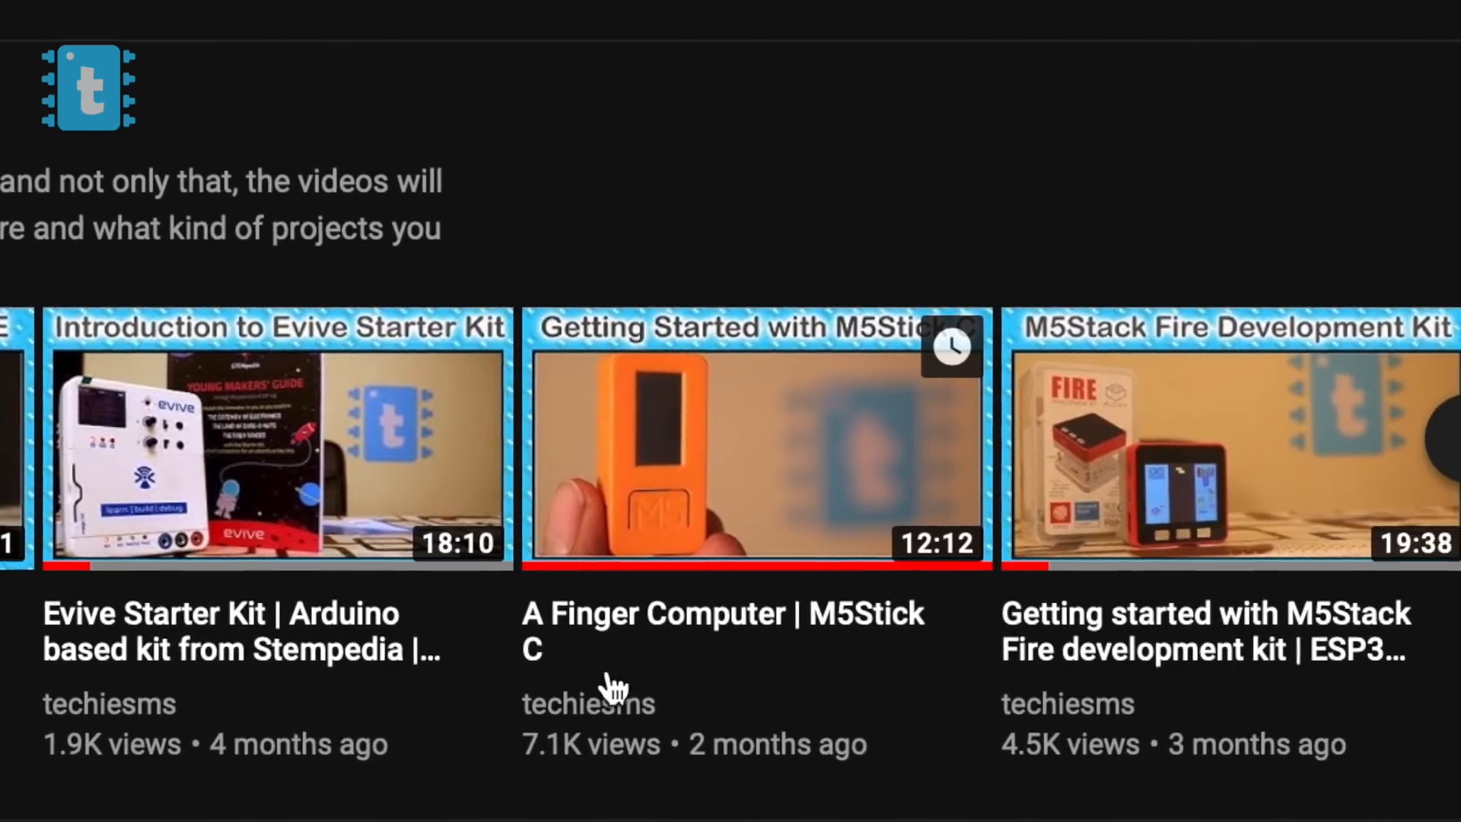
scroll("down", 3)
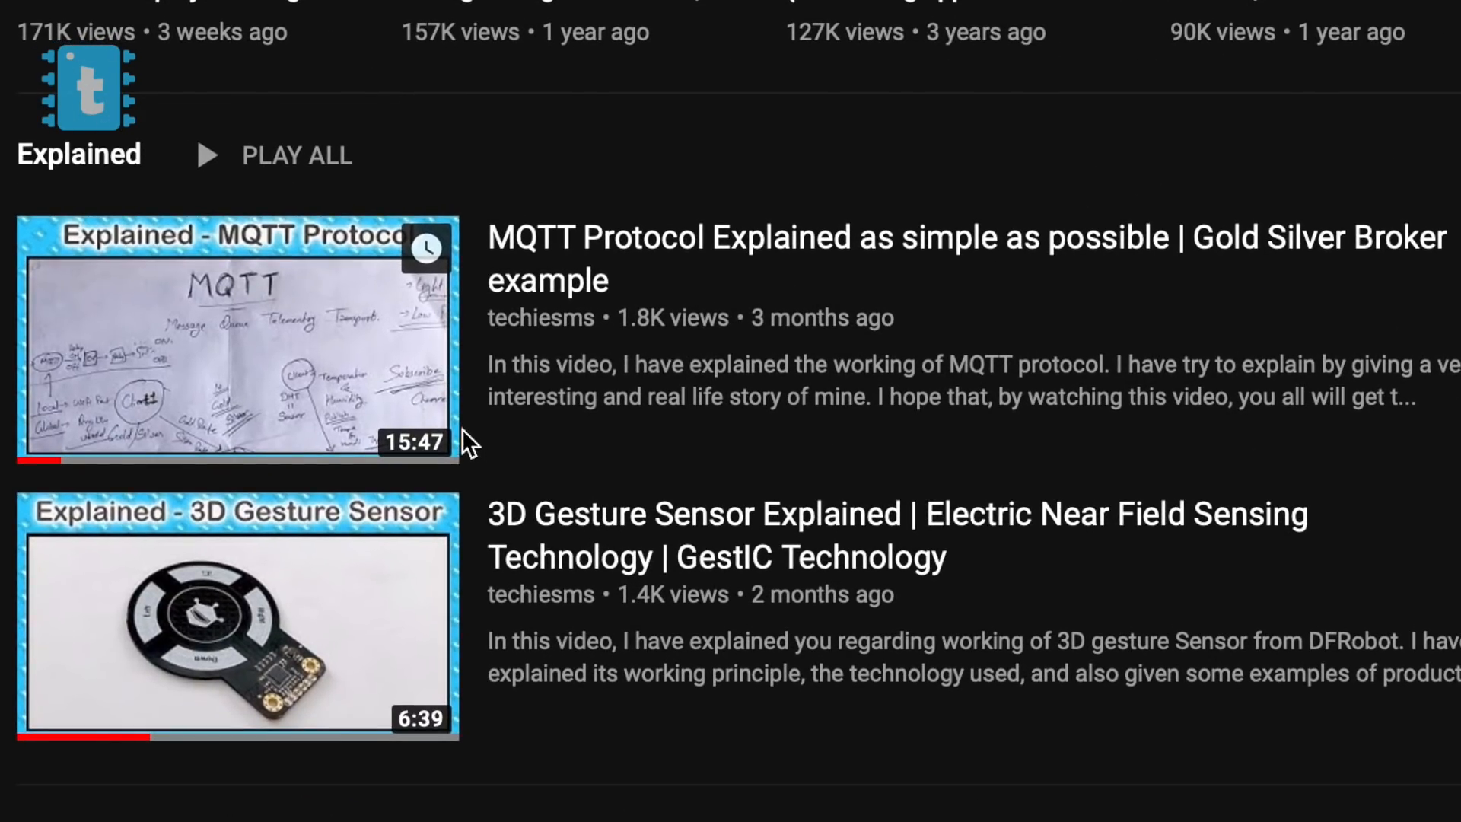
scroll("down", 3)
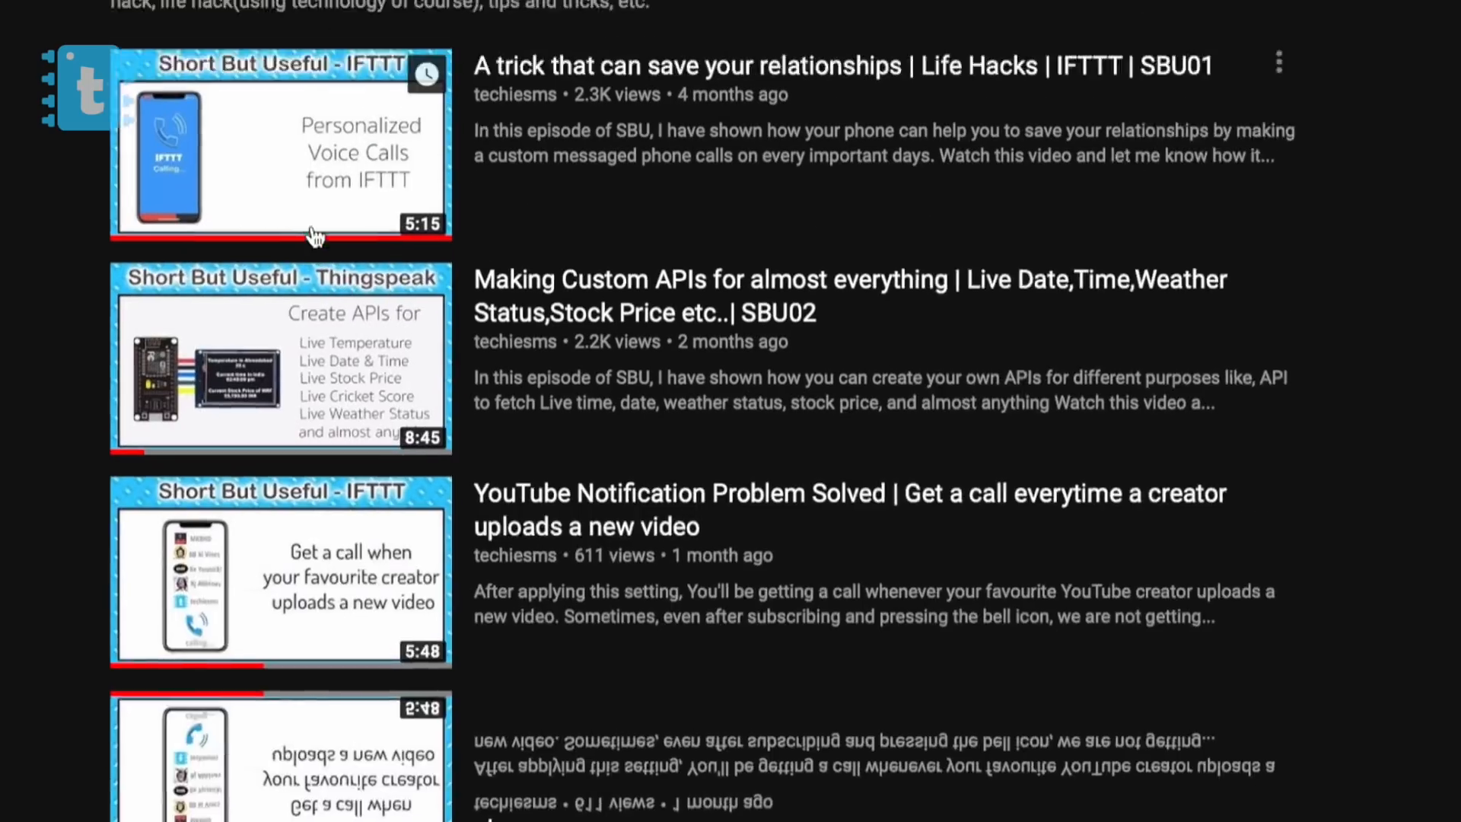